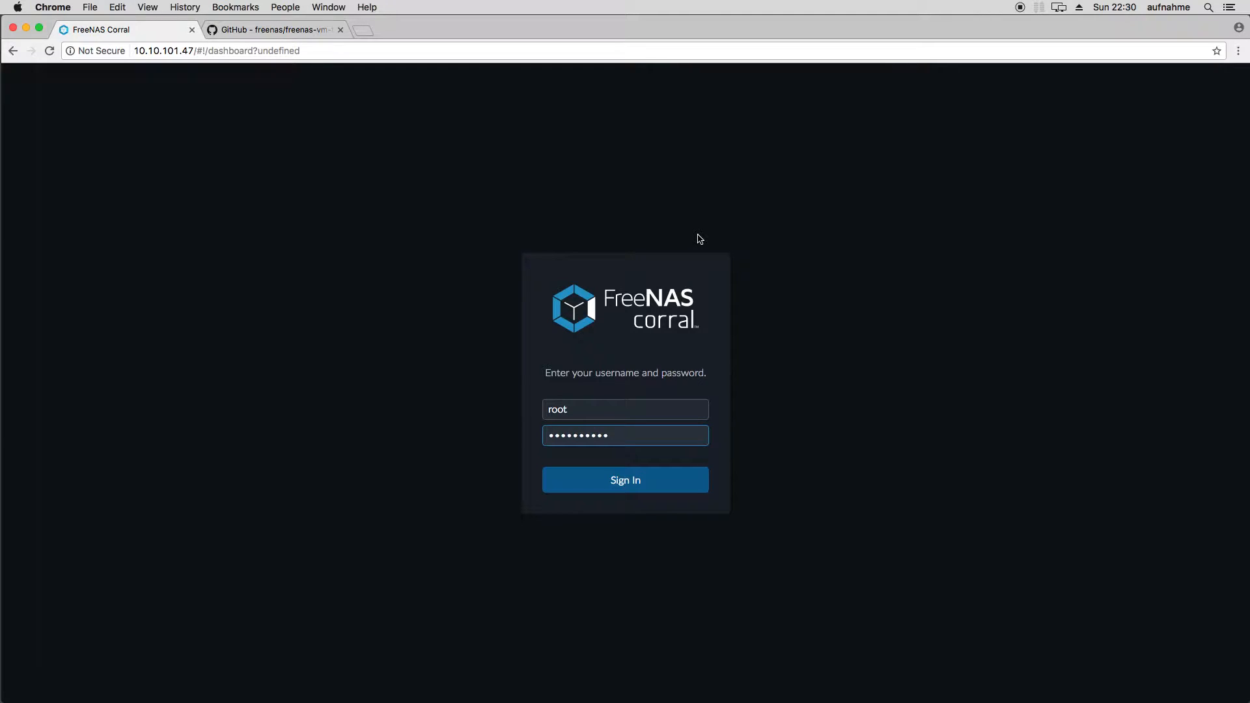
Sign in as root and let the dashboard load, then head to the VMs section
{"action": "left_click", "coordinate": [625, 479]}
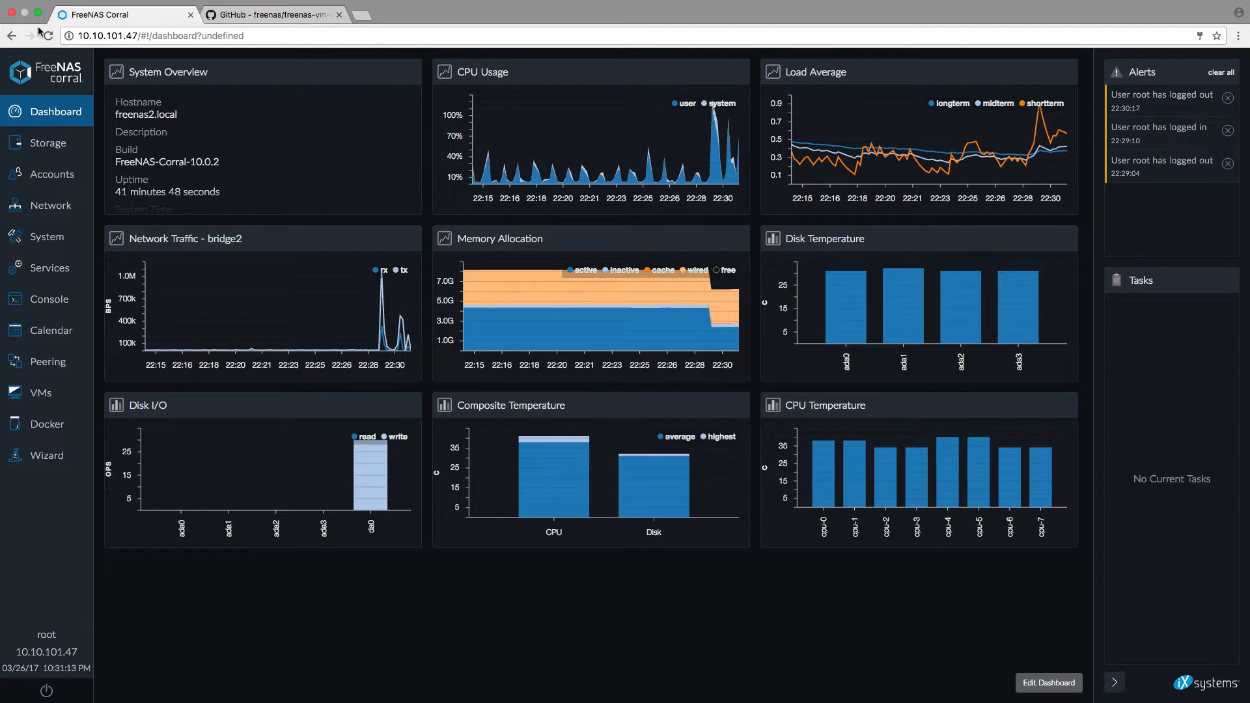
{"action": "left_click", "coordinate": [39, 392]}
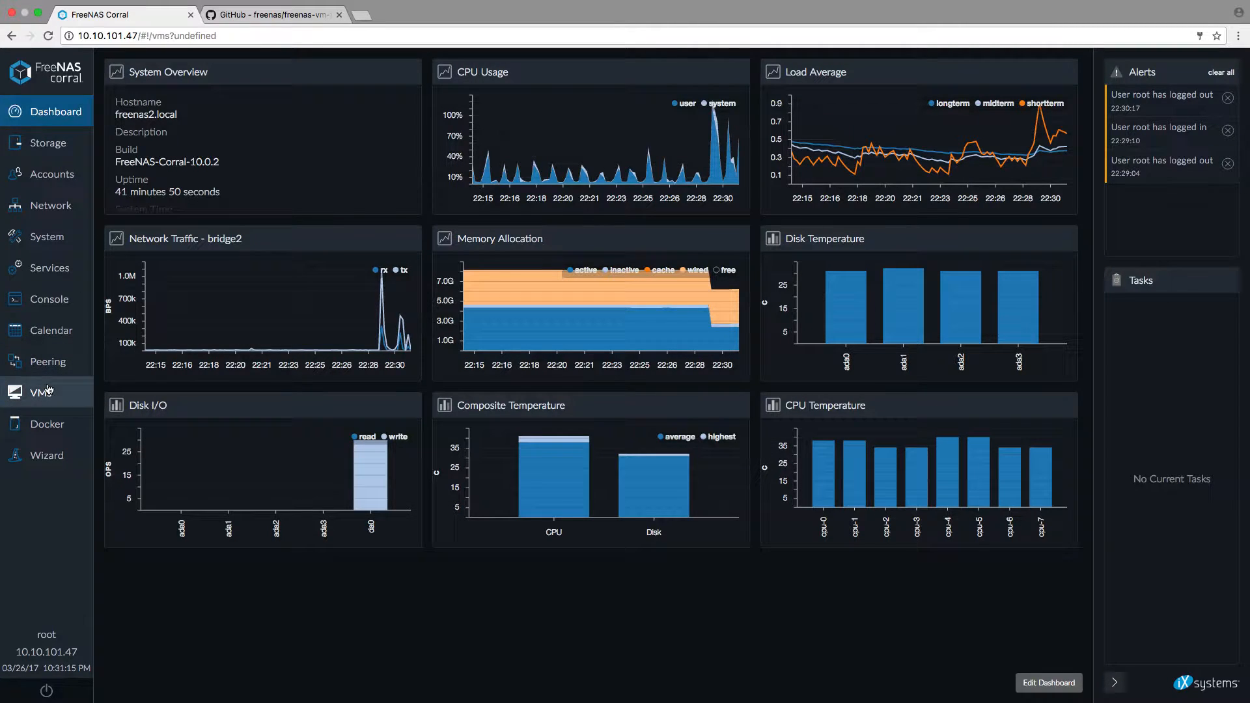
Show the Virtual Machines list with arch1, docker_default, freebsd12 and pfsense_demo
{"action": "left_click", "coordinate": [36, 392]}
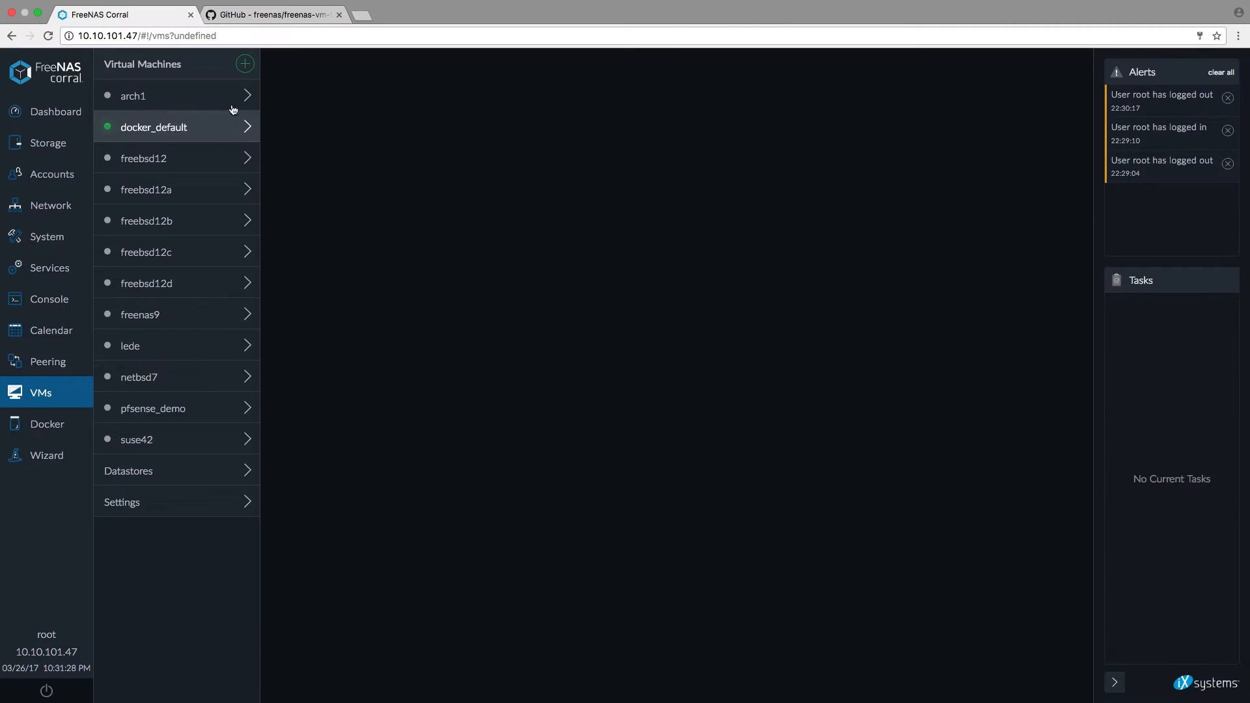
Start a new VM named 'name' using the debian-8.4.0 template
{"action": "left_click", "coordinate": [245, 63]}
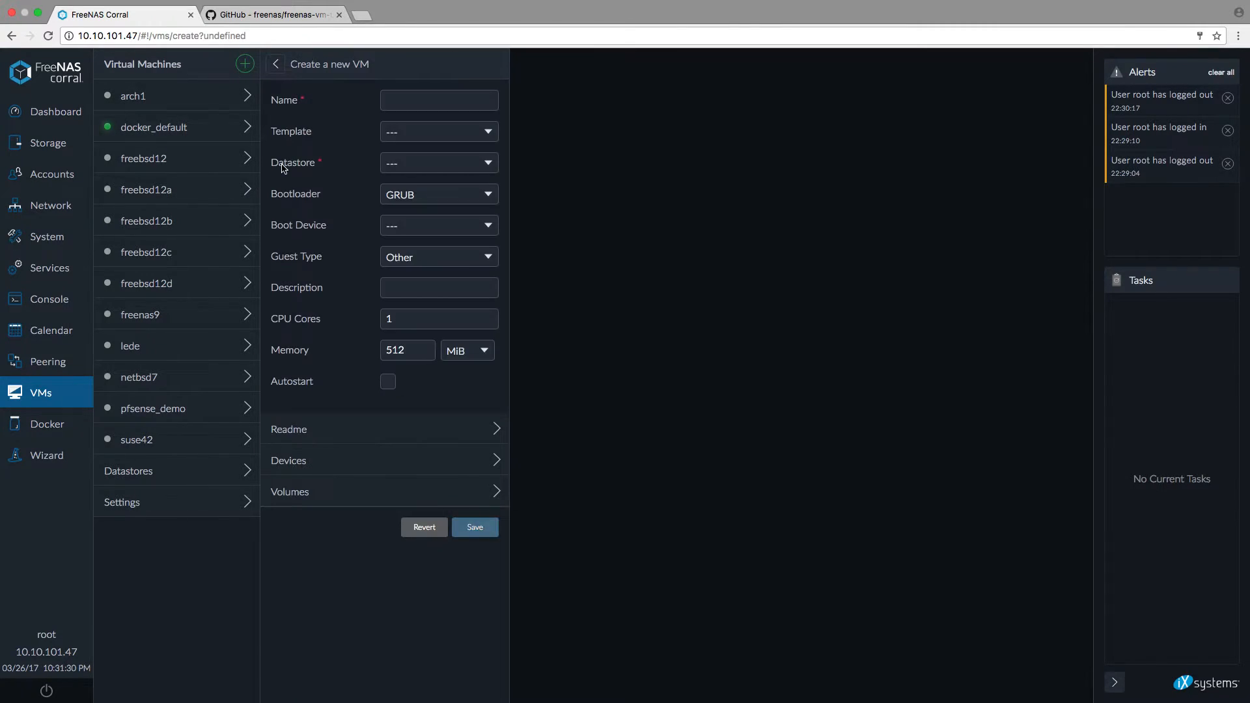
{"action": "left_click", "coordinate": [439, 100]}
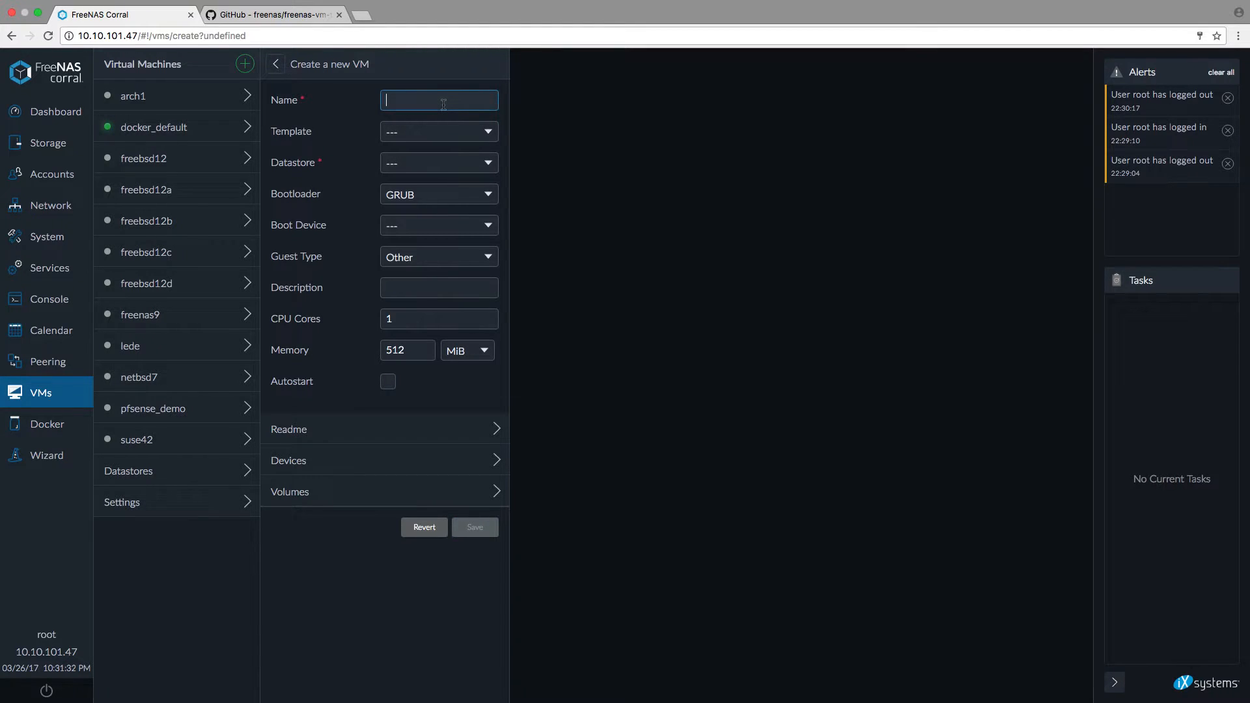
{"action": "type", "text": "name"}
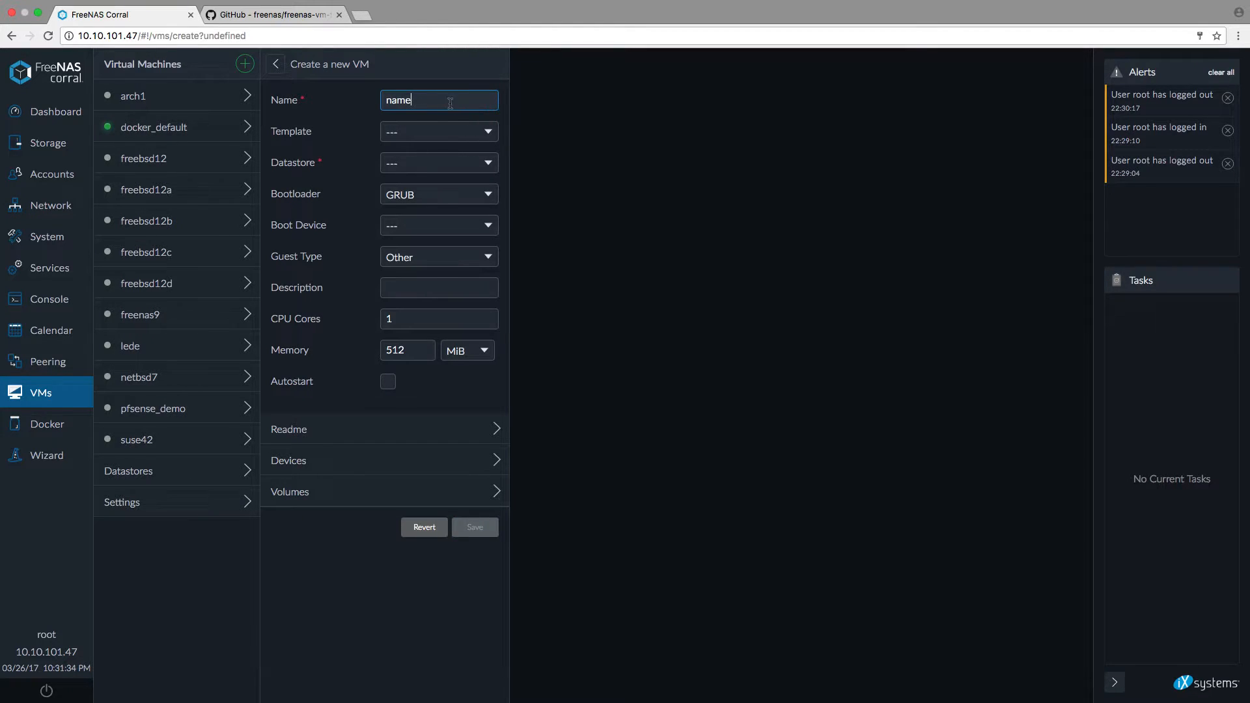
{"action": "left_click", "coordinate": [438, 131]}
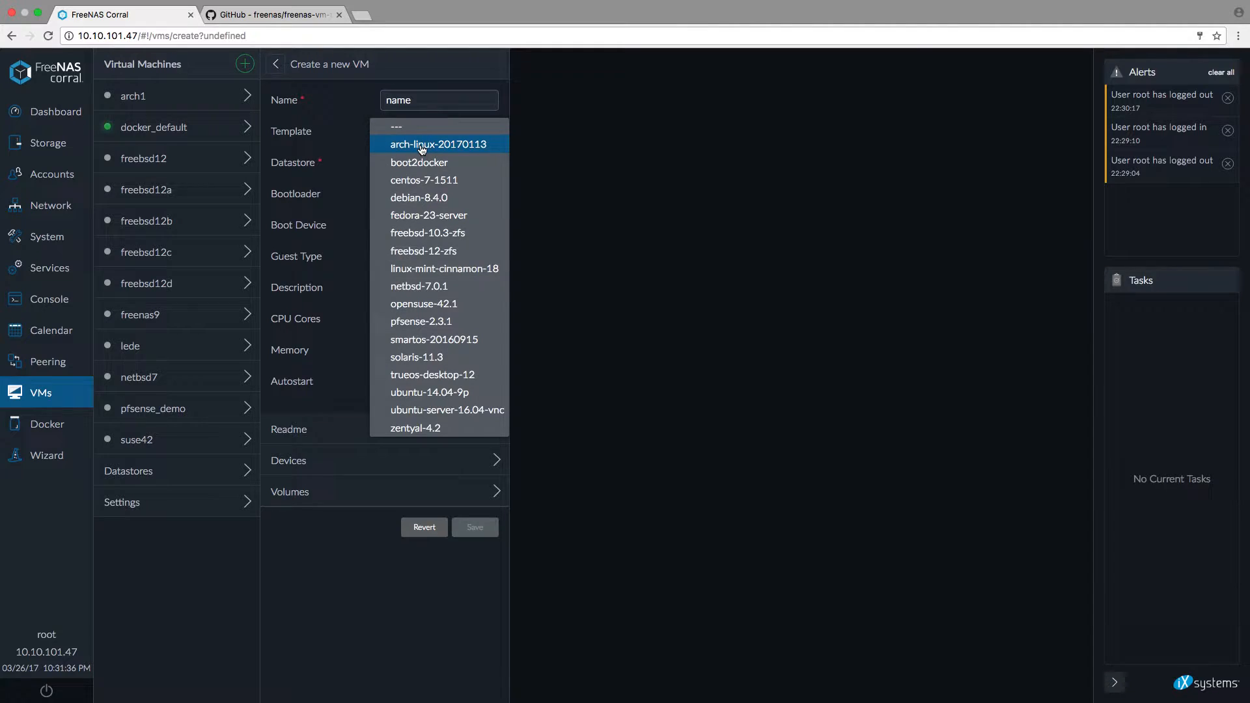
{"action": "mouse_move", "coordinate": [424, 179]}
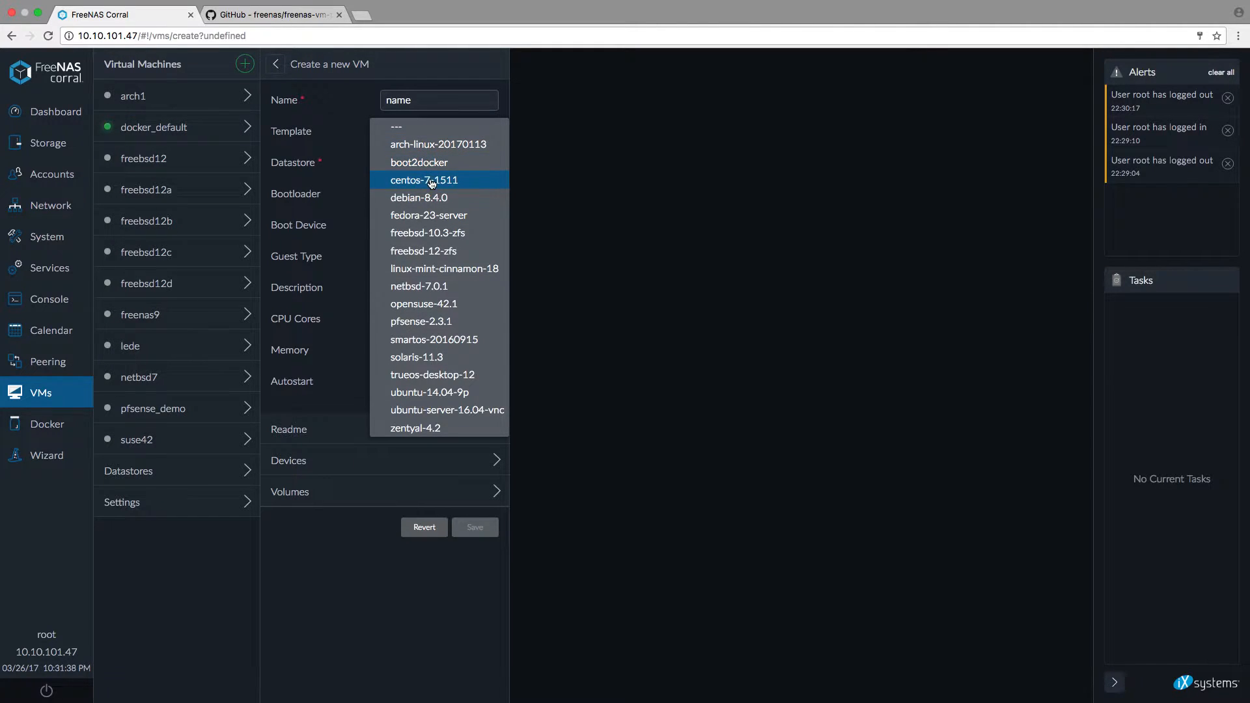
{"action": "left_click", "coordinate": [419, 197]}
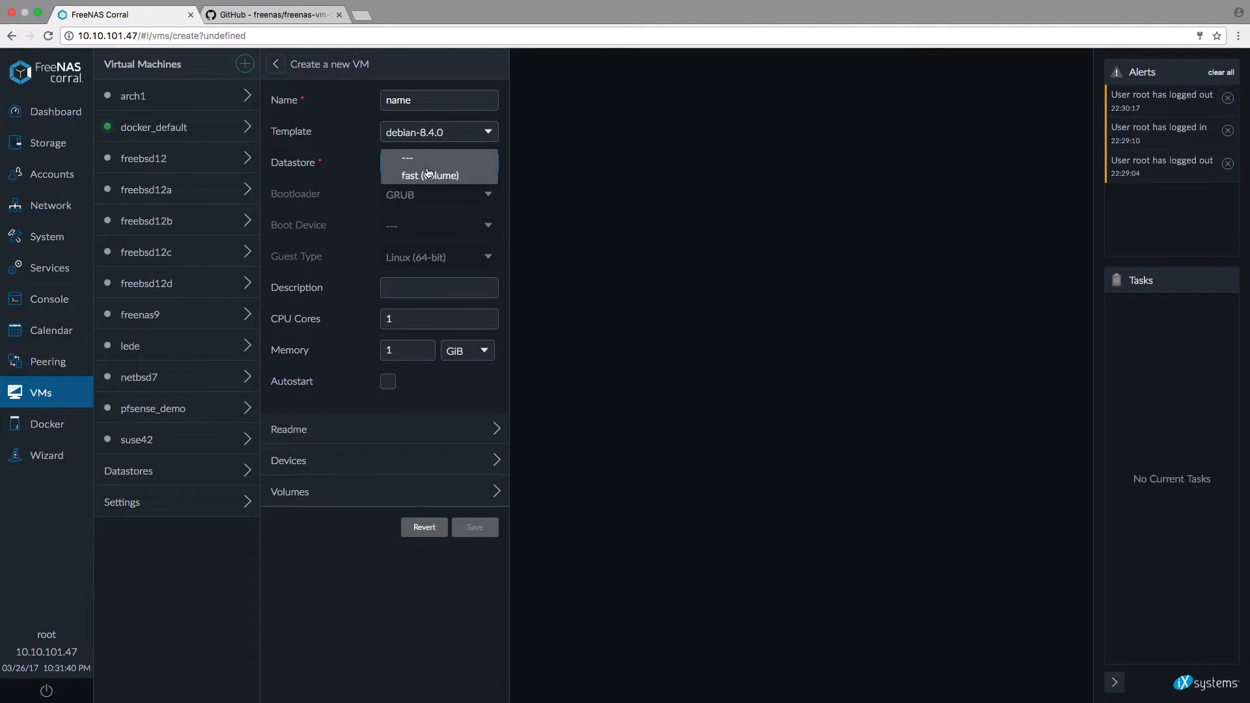
Put the VM on the fast datastore with description 'asdf', 8 cores and 8 GiB memory
{"action": "left_click", "coordinate": [429, 174]}
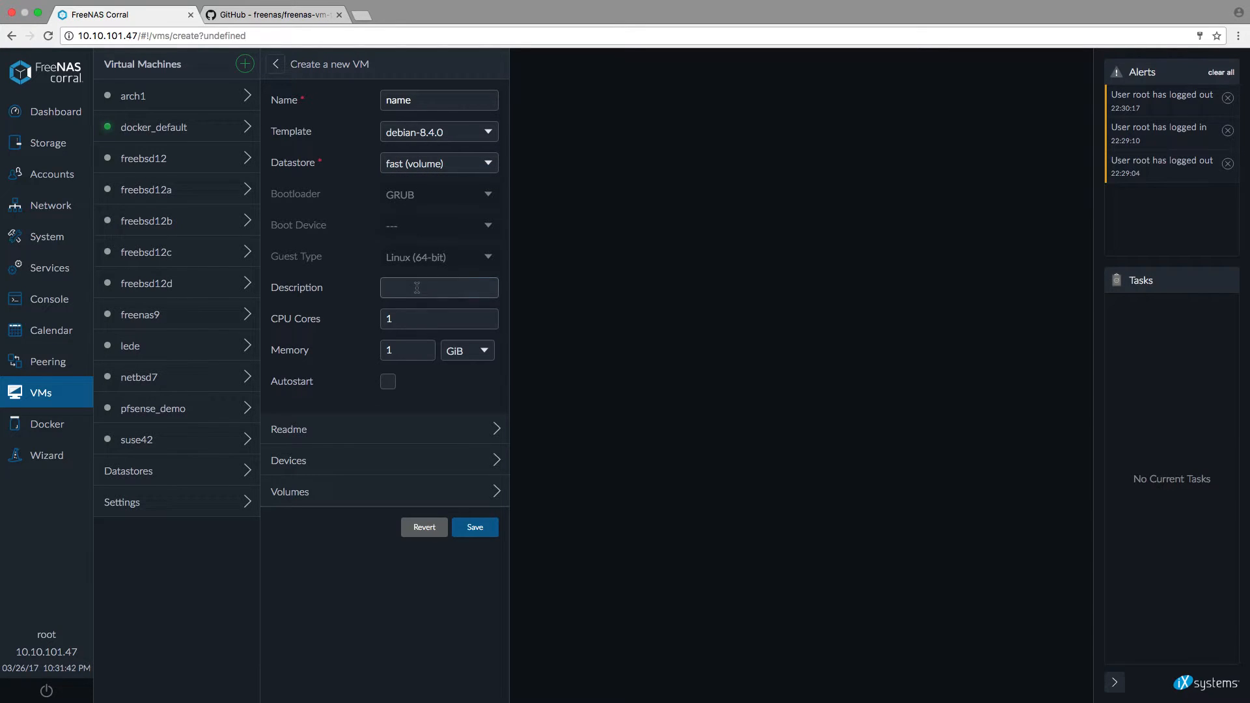
{"action": "type", "text": "asdf"}
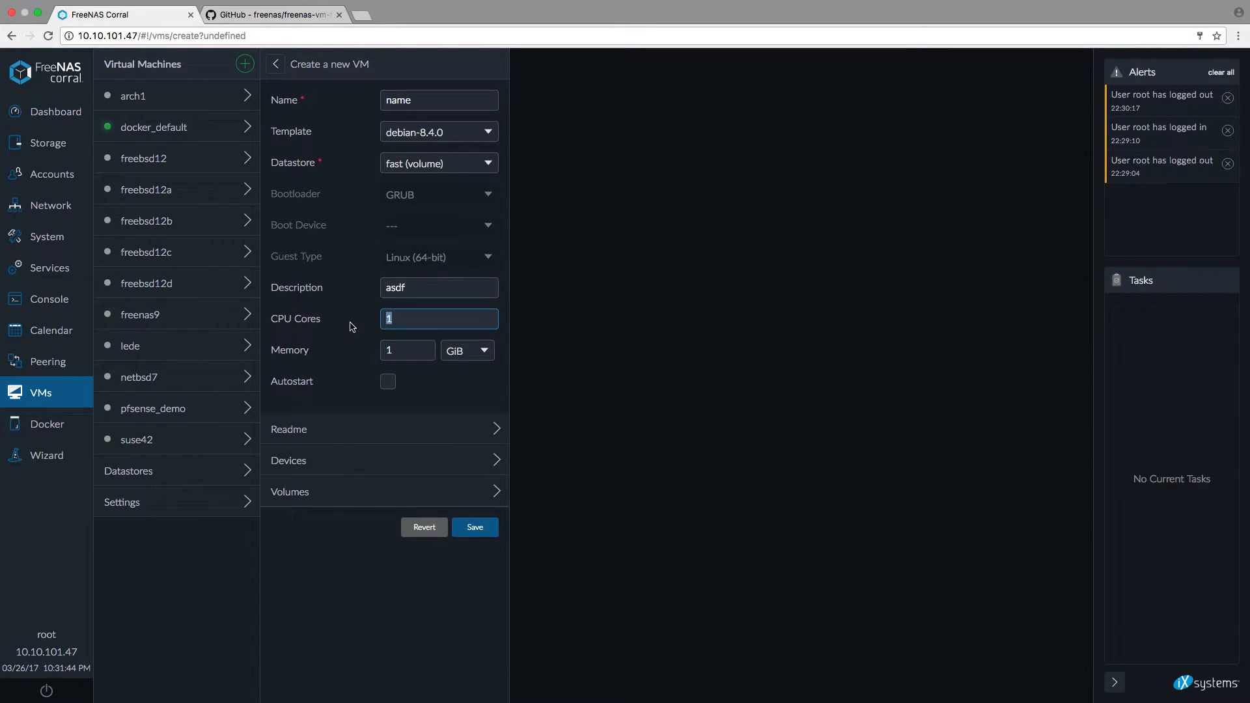
{"action": "type", "text": "8"}
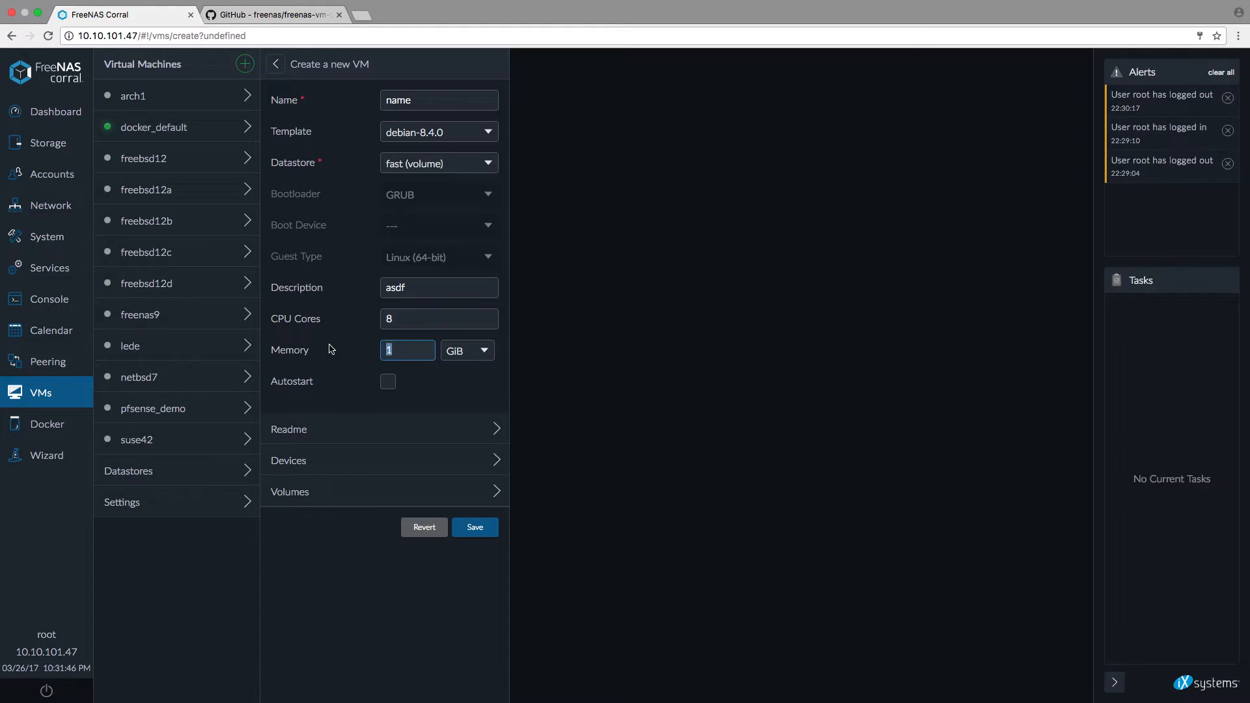
{"action": "type", "text": "8"}
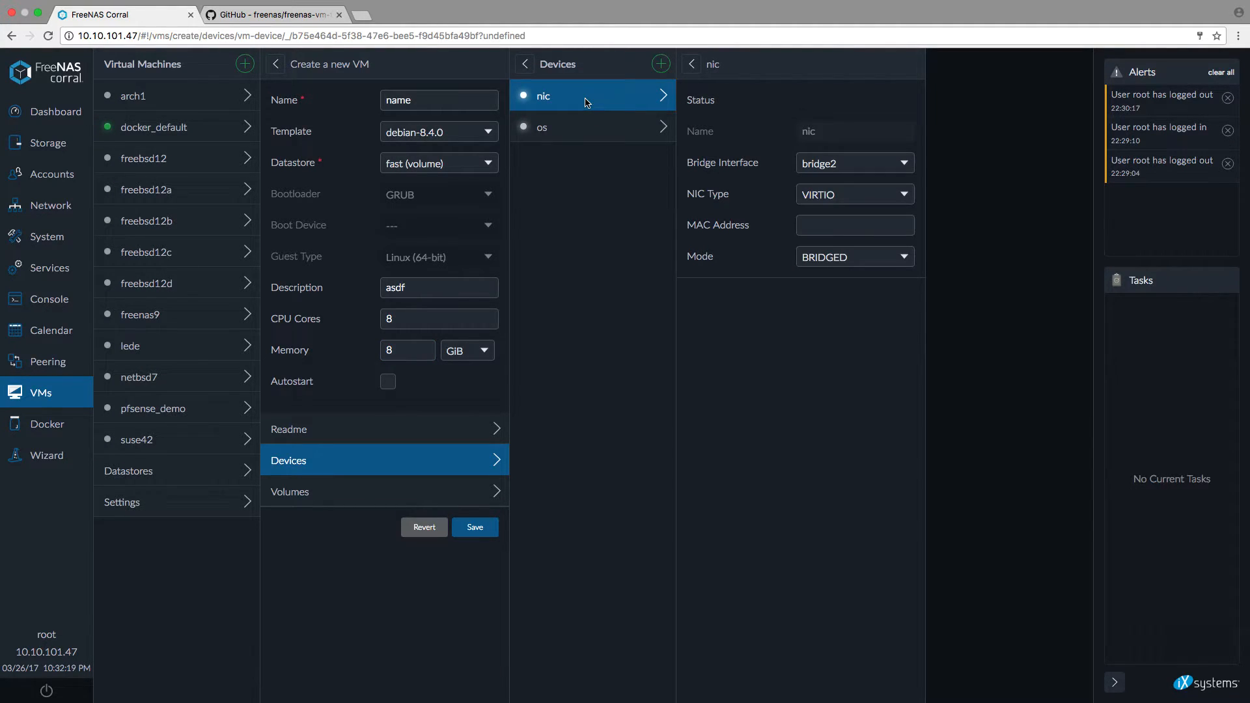
{"action": "mouse_move", "coordinate": [536, 107]}
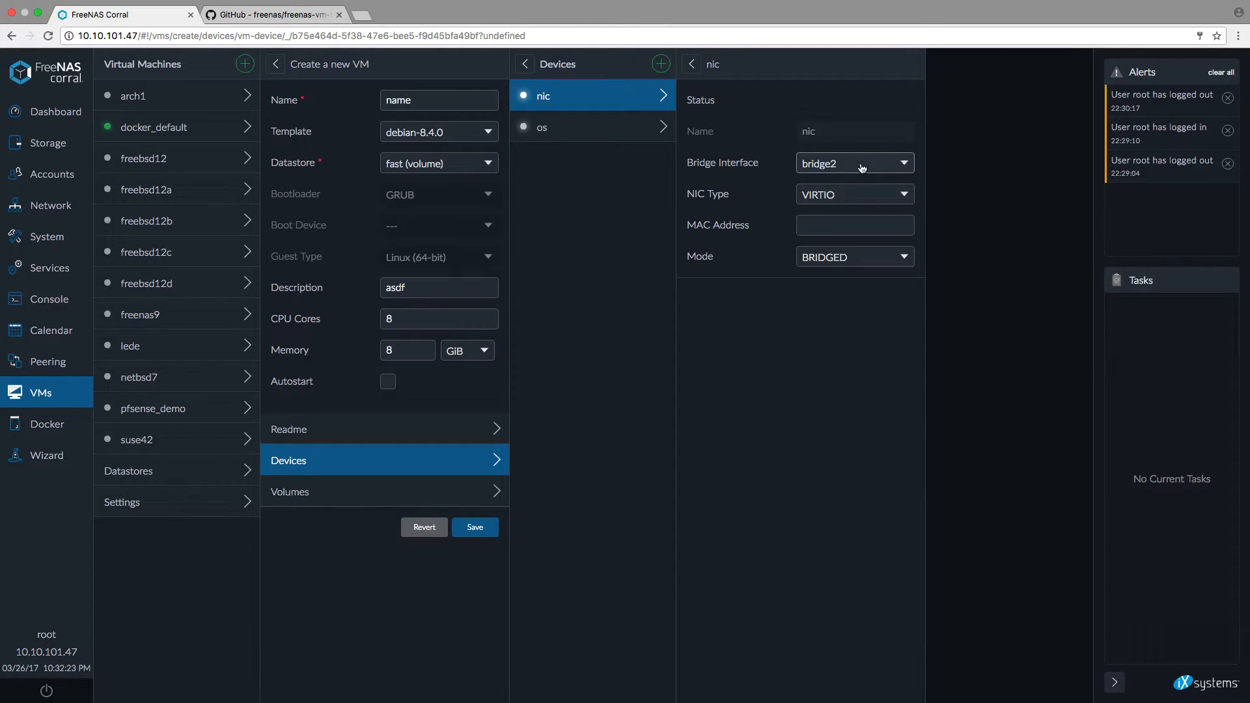
Keep bridge2 as the nic bridge interface with VIRTIO NIC type
{"action": "left_click", "coordinate": [854, 163]}
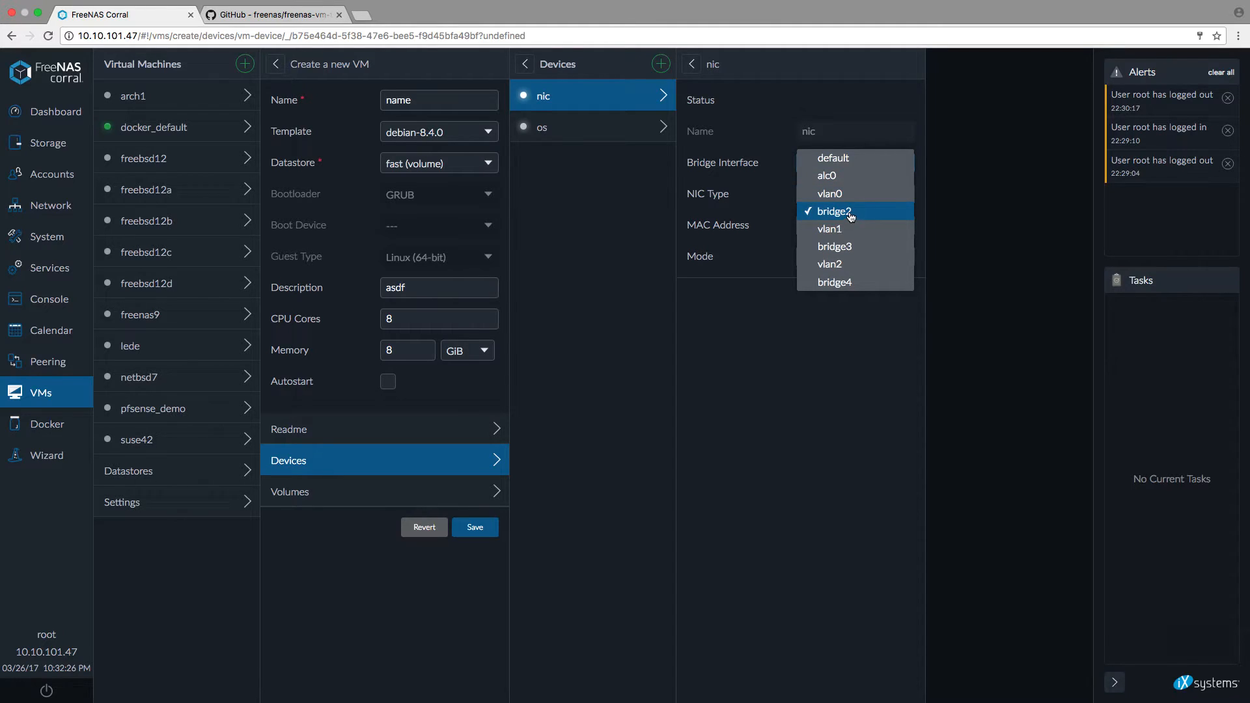
{"action": "left_click", "coordinate": [834, 210]}
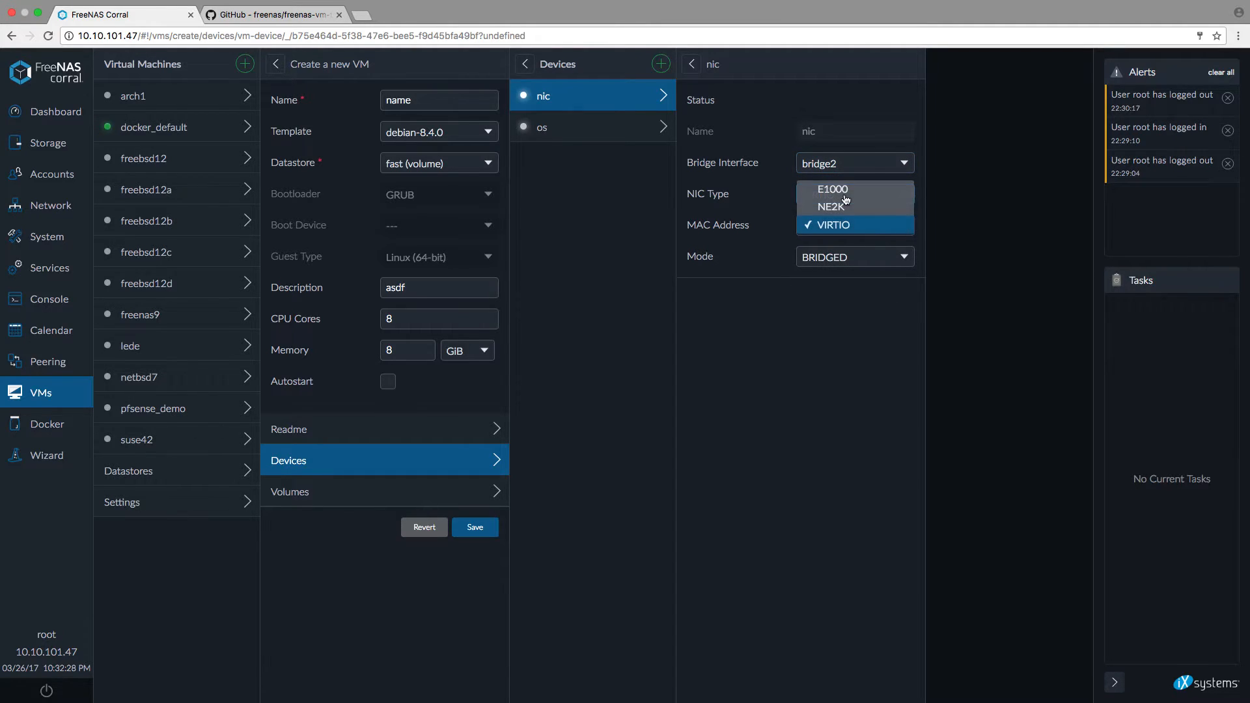
{"action": "left_click", "coordinate": [830, 224]}
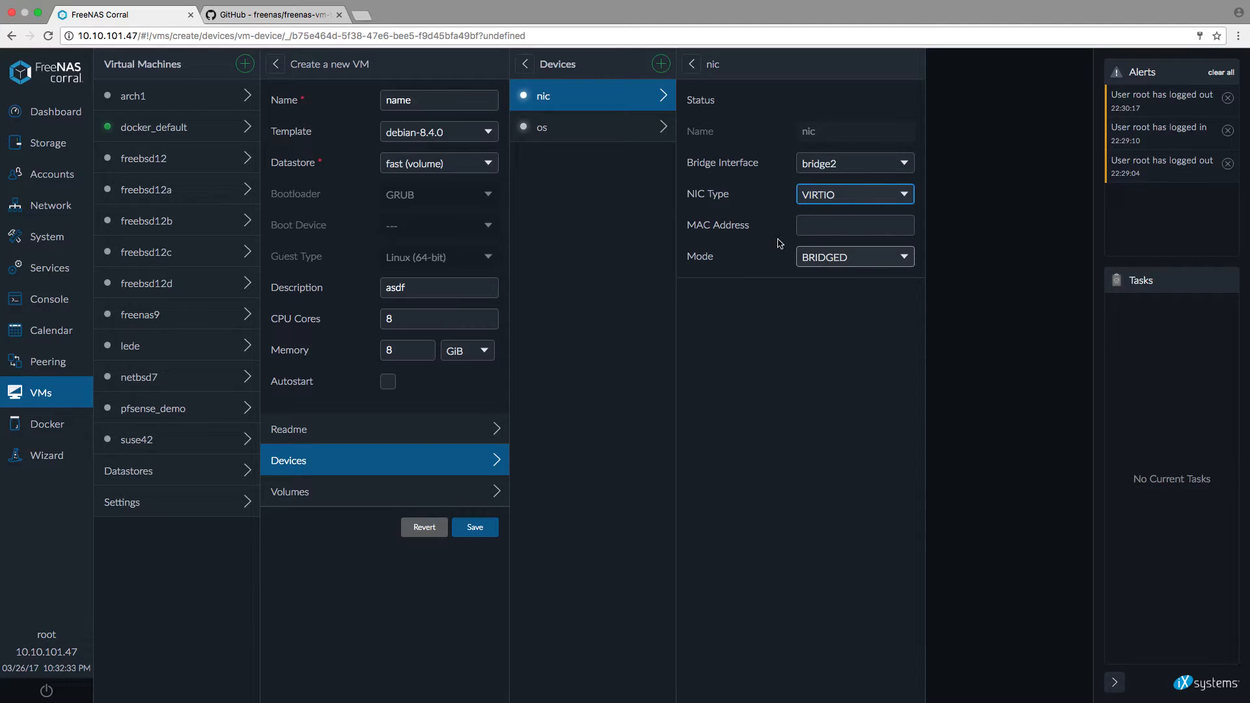
{"action": "left_click", "coordinate": [854, 224]}
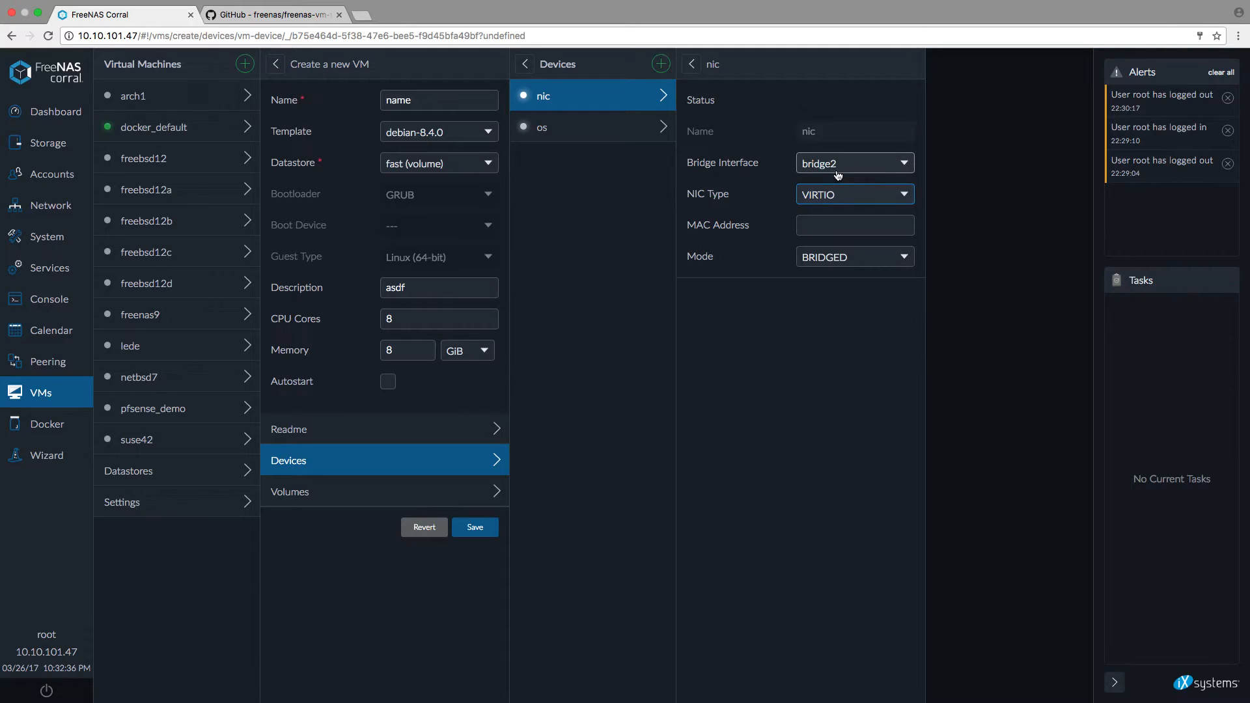
Reconfirm bridge2 as the bridge interface and save the VM
{"action": "left_click", "coordinate": [853, 163]}
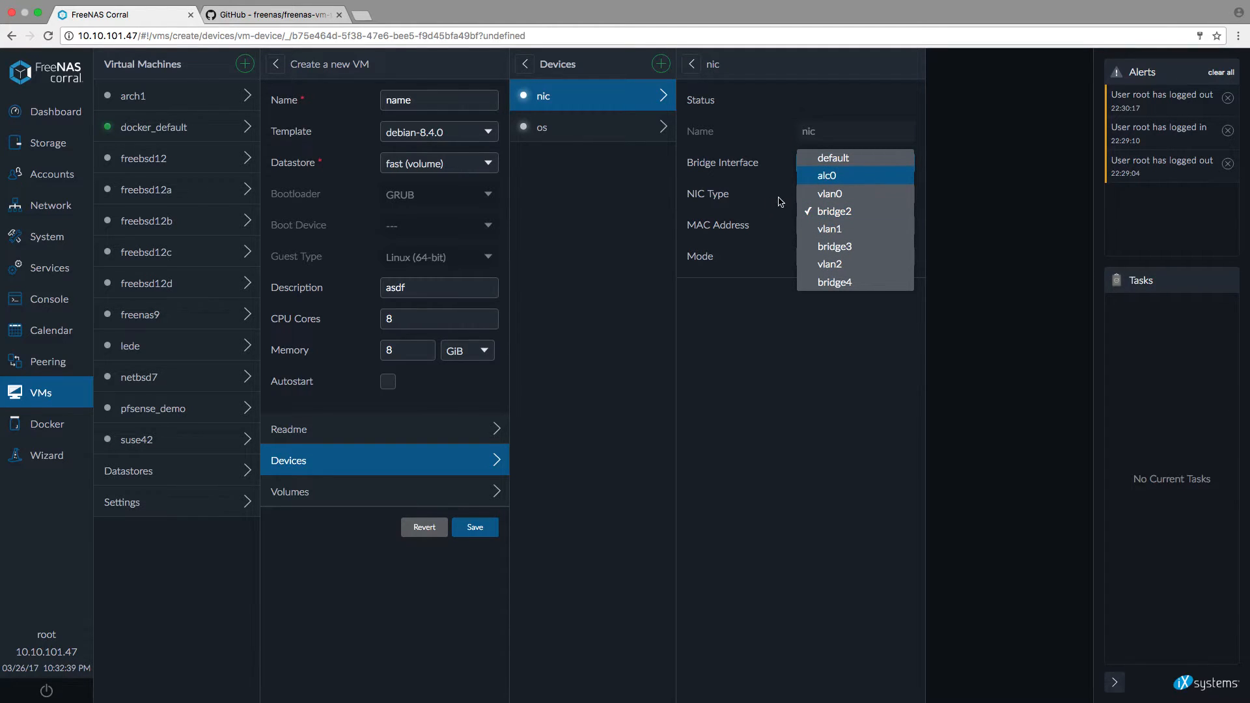
{"action": "mouse_move", "coordinate": [834, 211]}
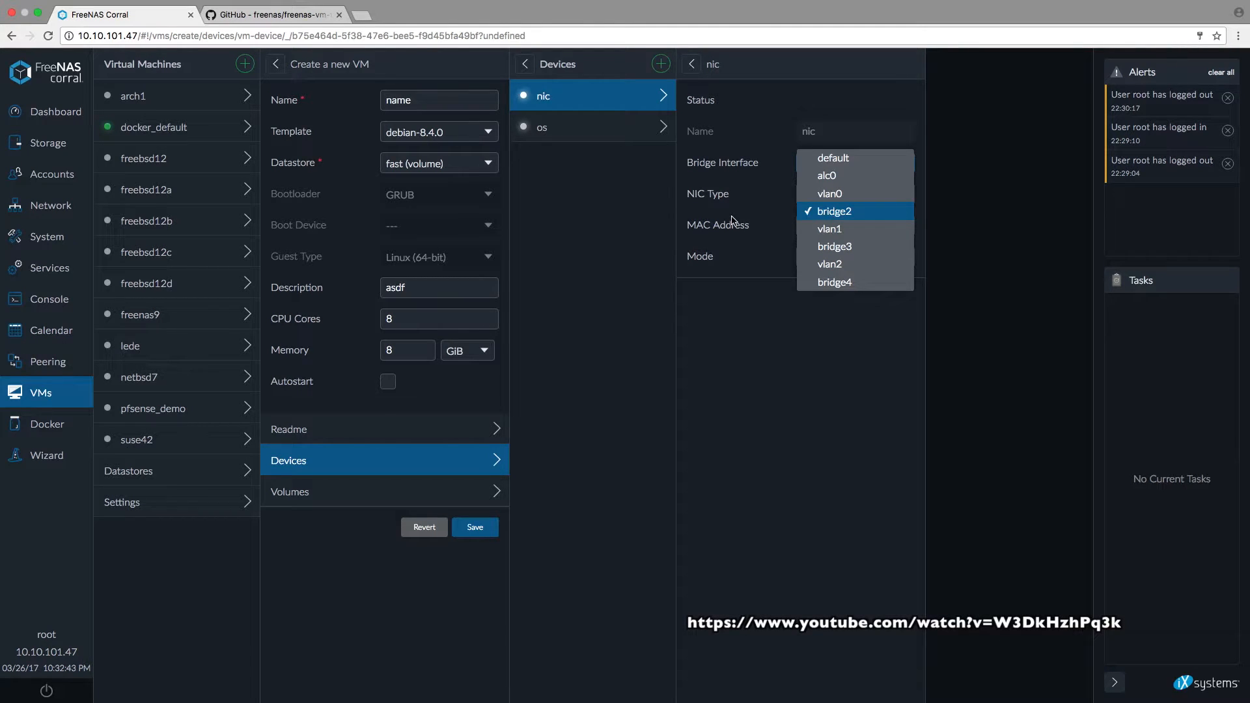
{"action": "left_click", "coordinate": [834, 210]}
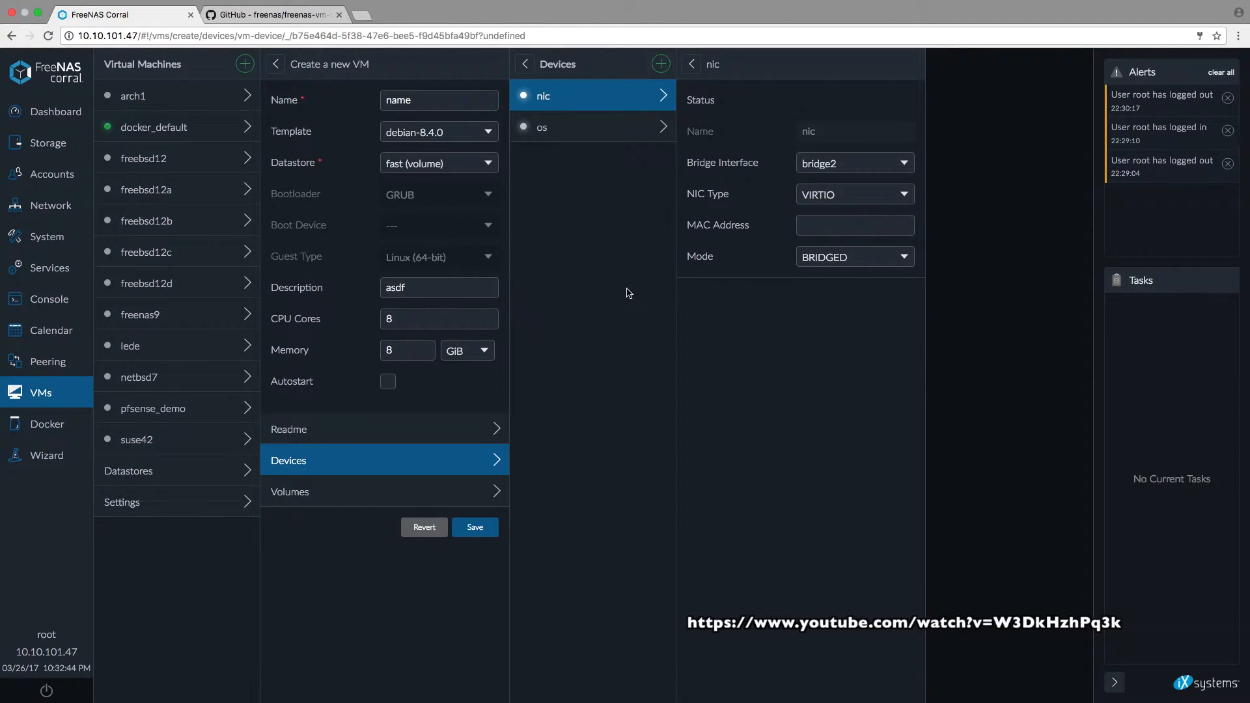
{"action": "left_click", "coordinate": [475, 526]}
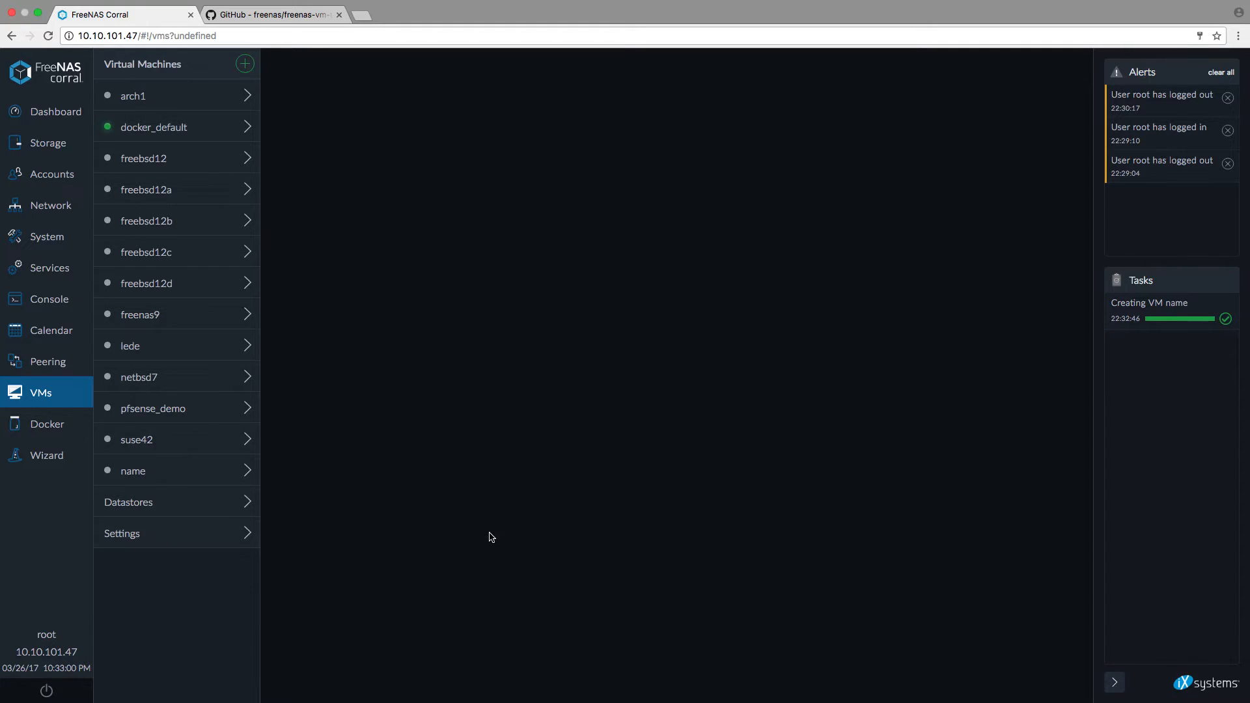
Open the newly created 'name' VM from the Virtual Machines list
{"action": "left_click", "coordinate": [133, 470]}
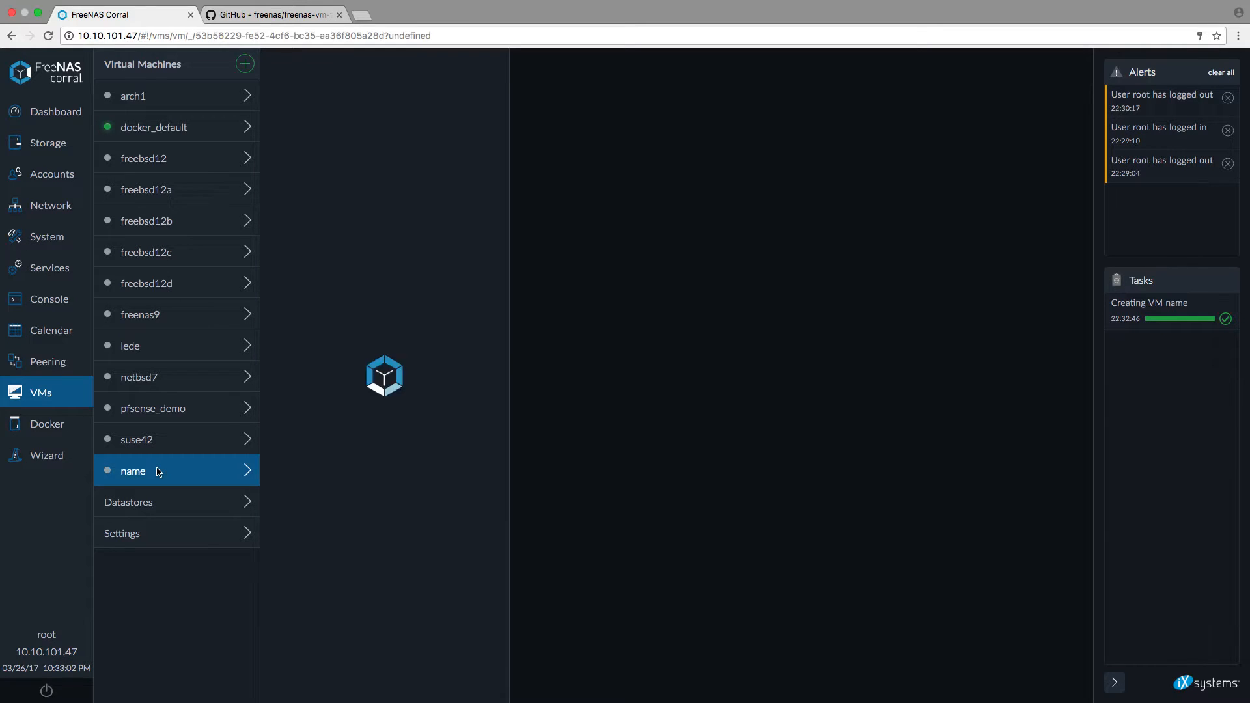
Check the 'name' VM's nic device, then start the VM until it shows RUNNING
{"action": "left_click", "coordinate": [133, 470]}
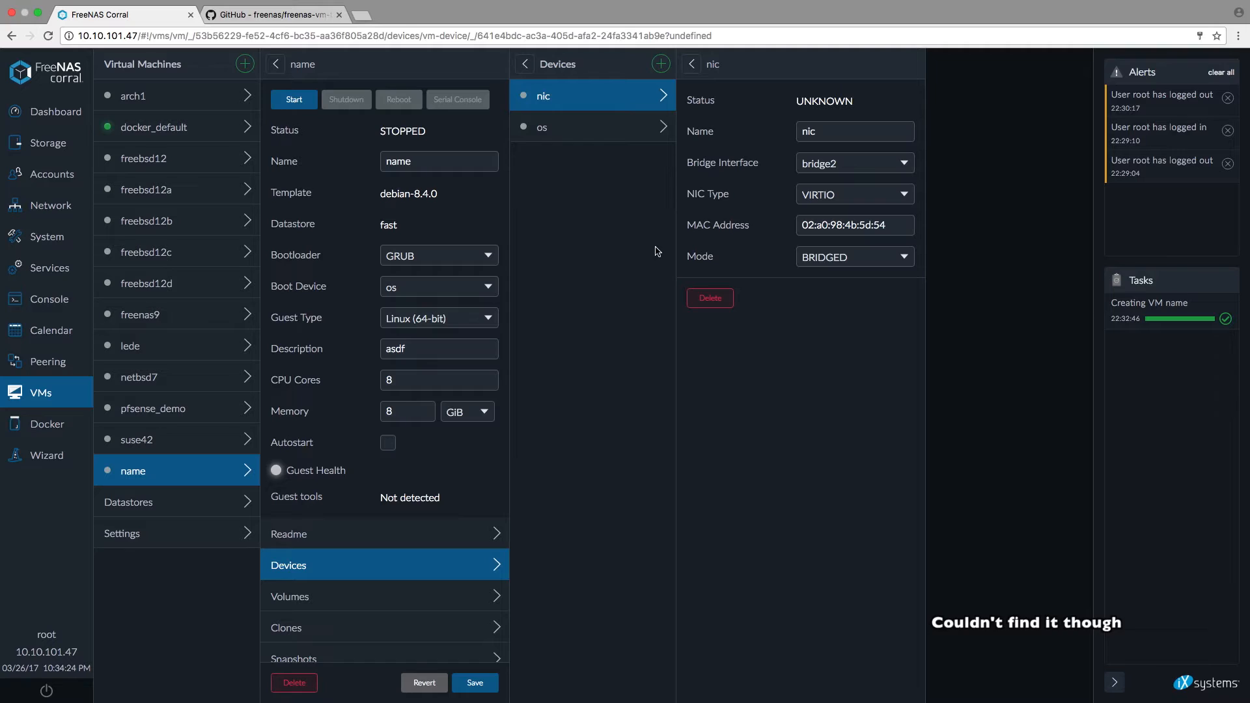
{"action": "mouse_move", "coordinate": [440, 317]}
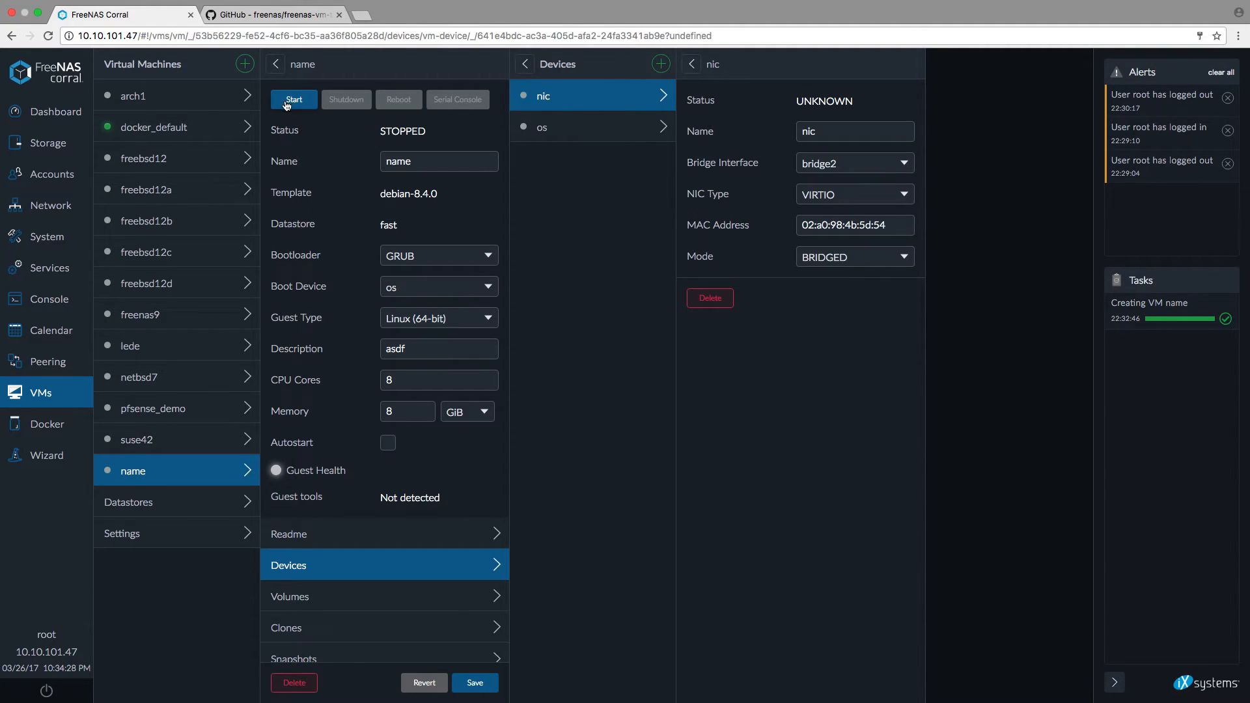
{"action": "left_click", "coordinate": [294, 99]}
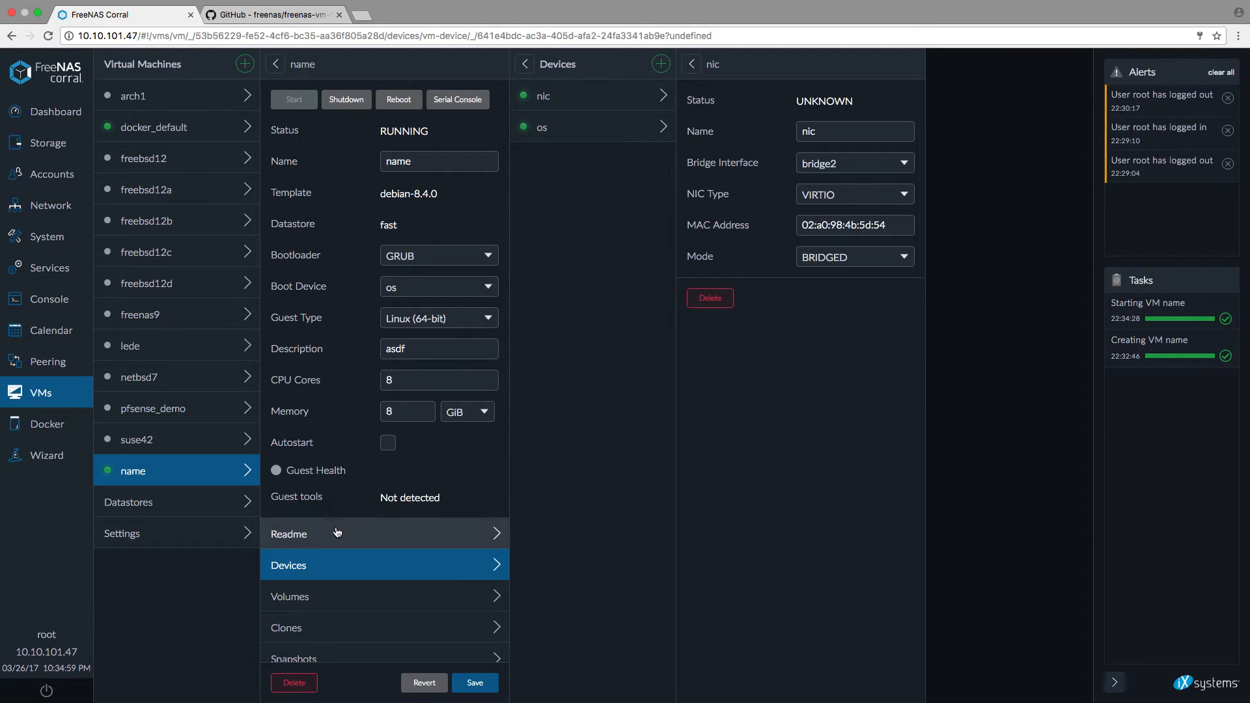
Open the 'name' VM's serial console to reach the Debian shell prompt
{"action": "left_click", "coordinate": [289, 533]}
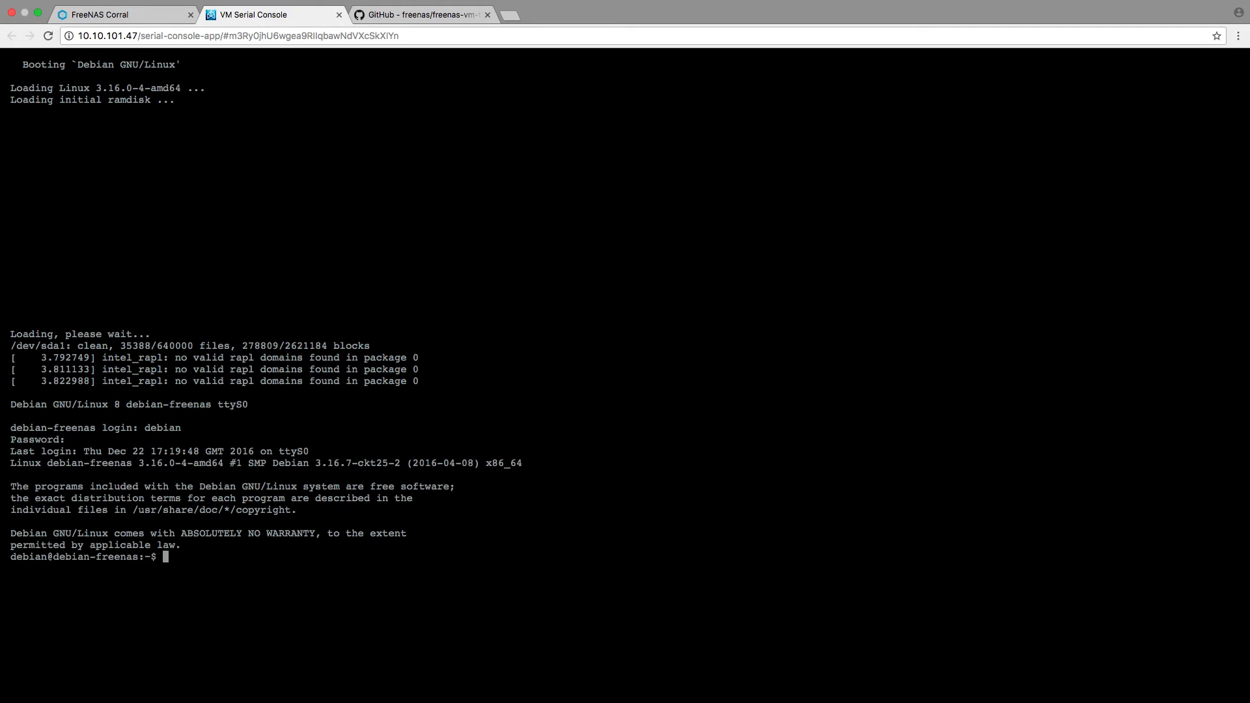
Switch to the freenas-vm-tools GitHub page showing the Debian 8.4.0 install steps
{"action": "left_click", "coordinate": [418, 29]}
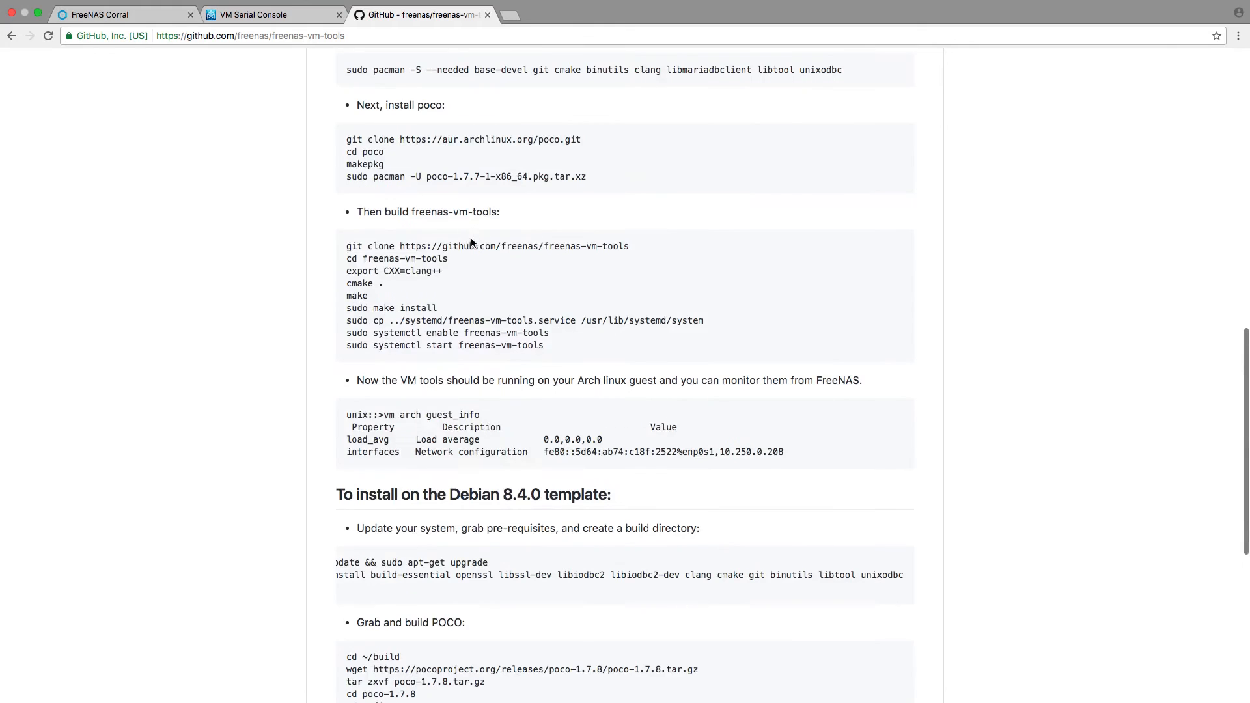
Copy 'apt-get update && sudo apt-get upgrade' from GitHub and return to the serial console
{"action": "scroll", "scroll_direction": "down", "scroll_amount": 3}
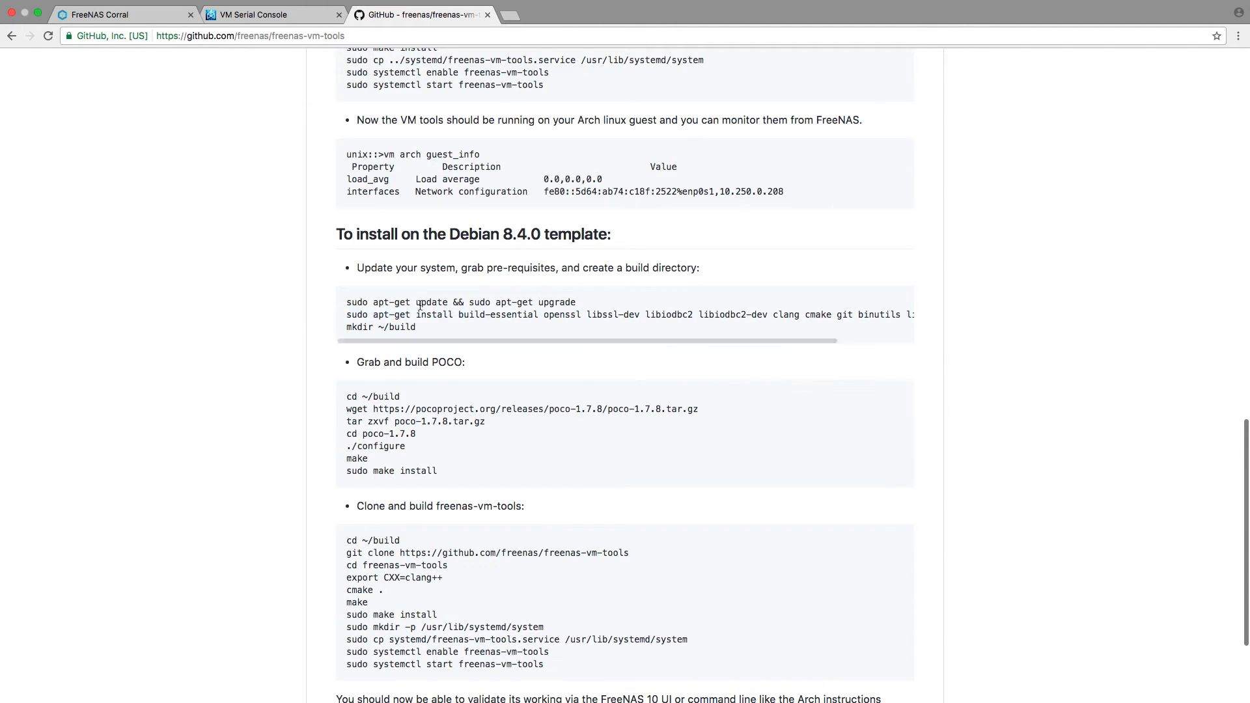
{"action": "left_click_drag", "start_coordinate": [372, 302], "coordinate": [576, 302]}
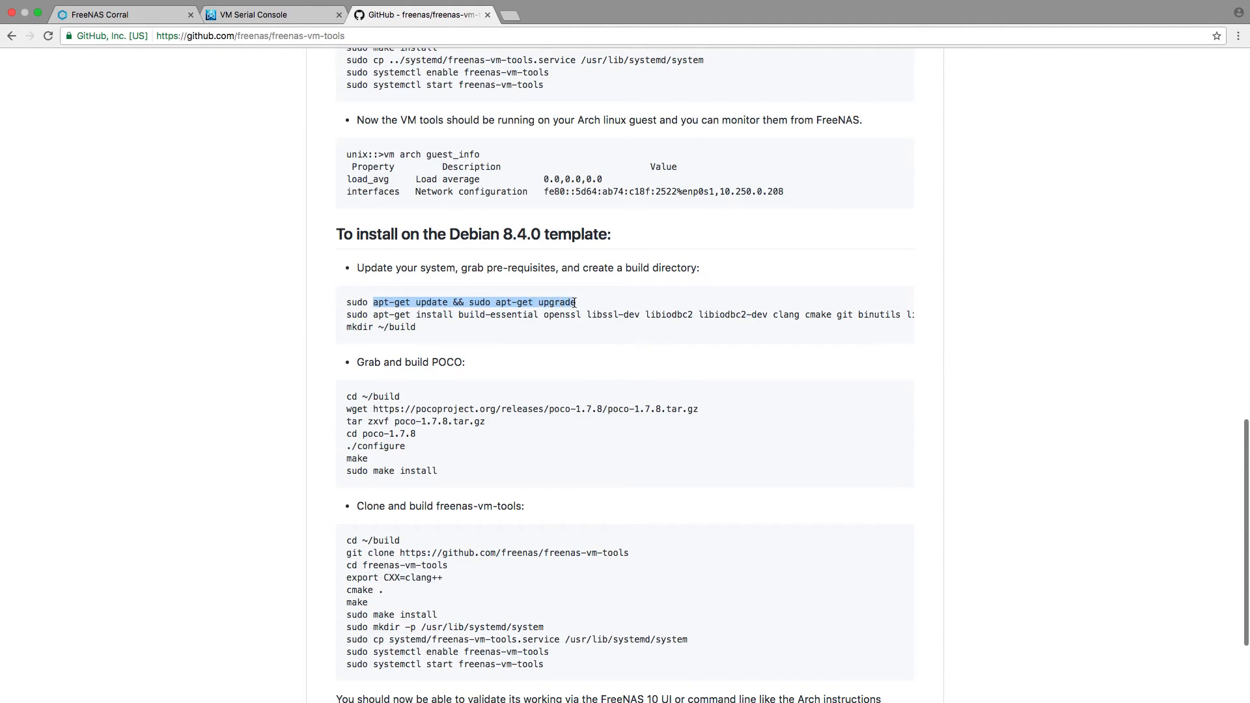
{"action": "left_click", "coordinate": [274, 14]}
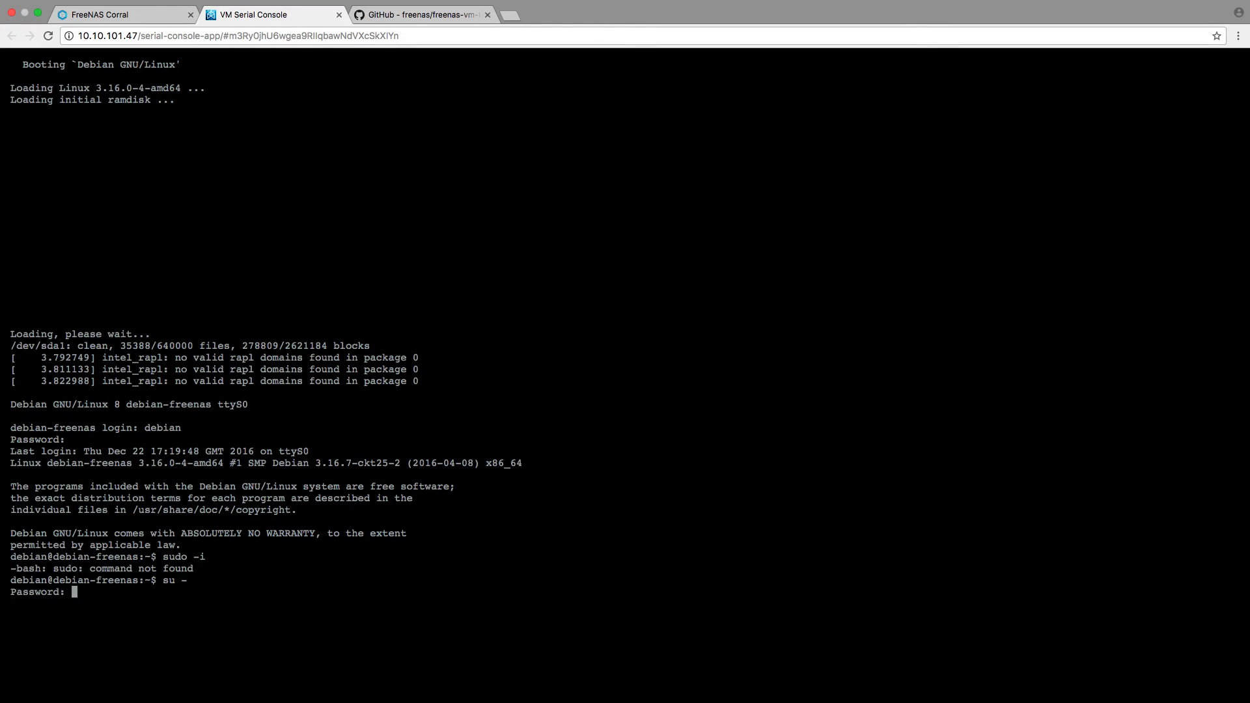
Run 'apt-get update && sudo apt-get upgrade' as root, then view docker_default's details
{"action": "type", "text": "apt-get update && sudo apt-get upgrade"}
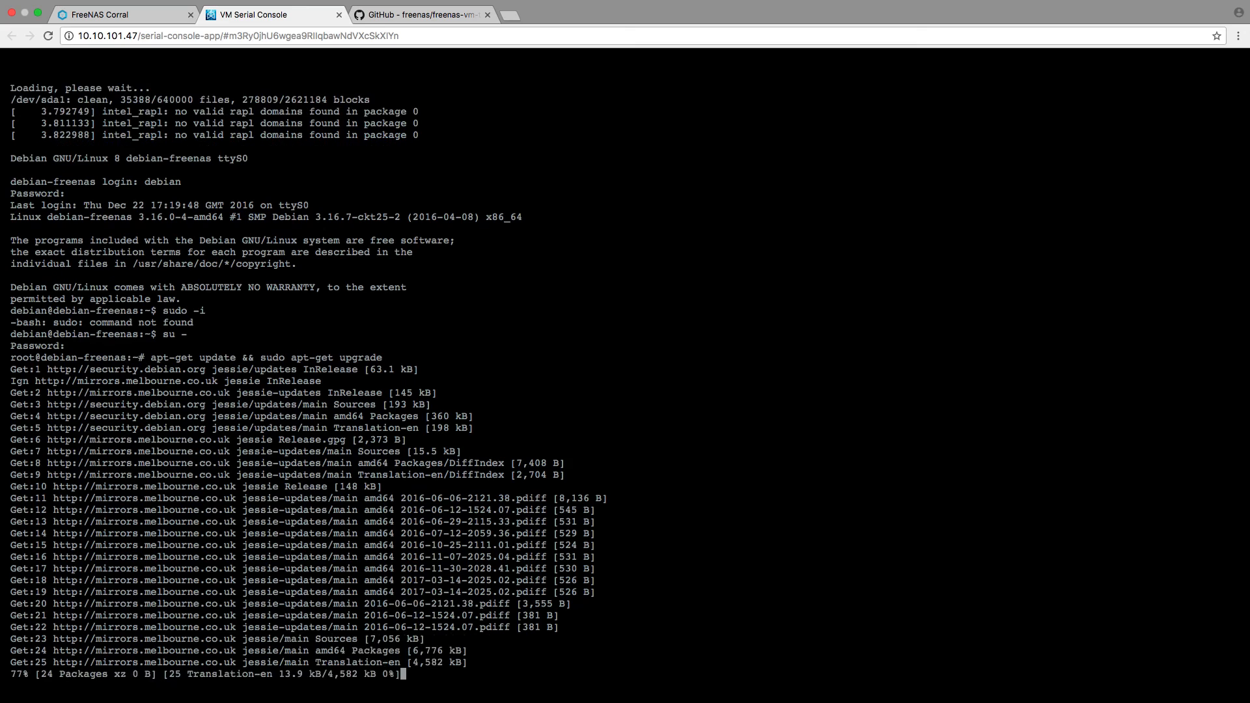
{"action": "left_click", "coordinate": [124, 14]}
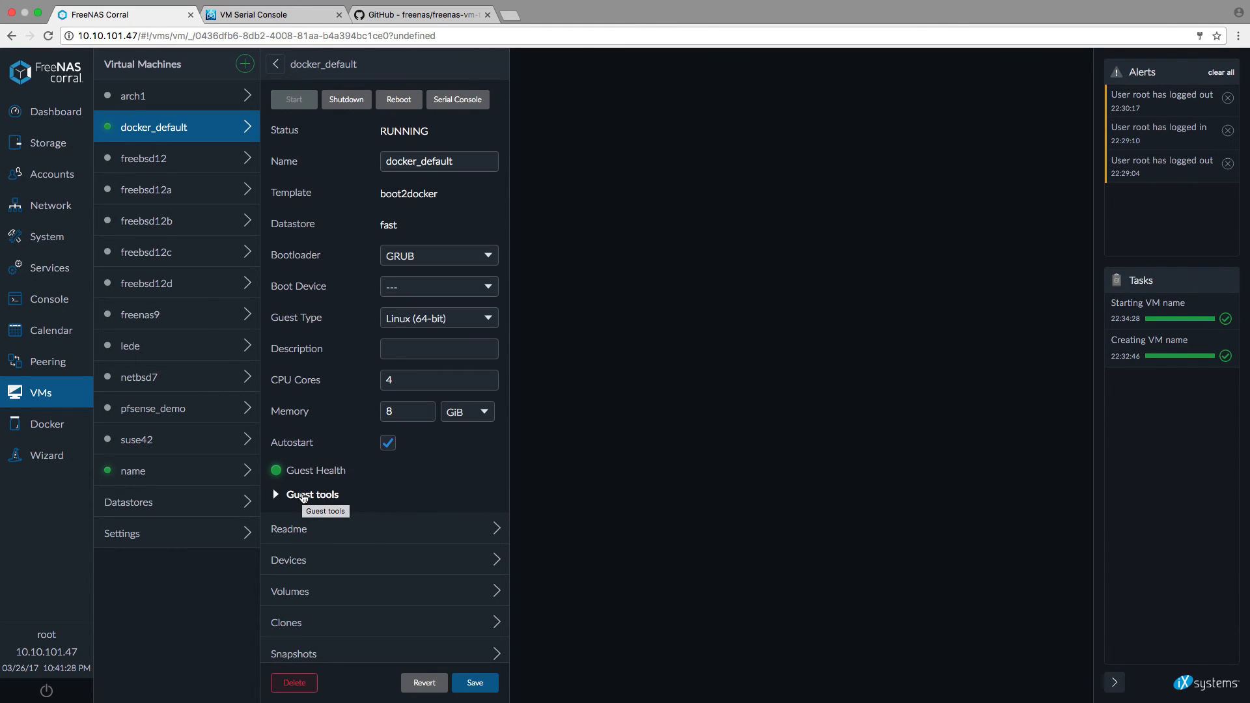
Expand docker_default's Guest tools section to reveal tool version 0.65, template 20170309, and interface 172.18.0.1
{"action": "left_click", "coordinate": [311, 494]}
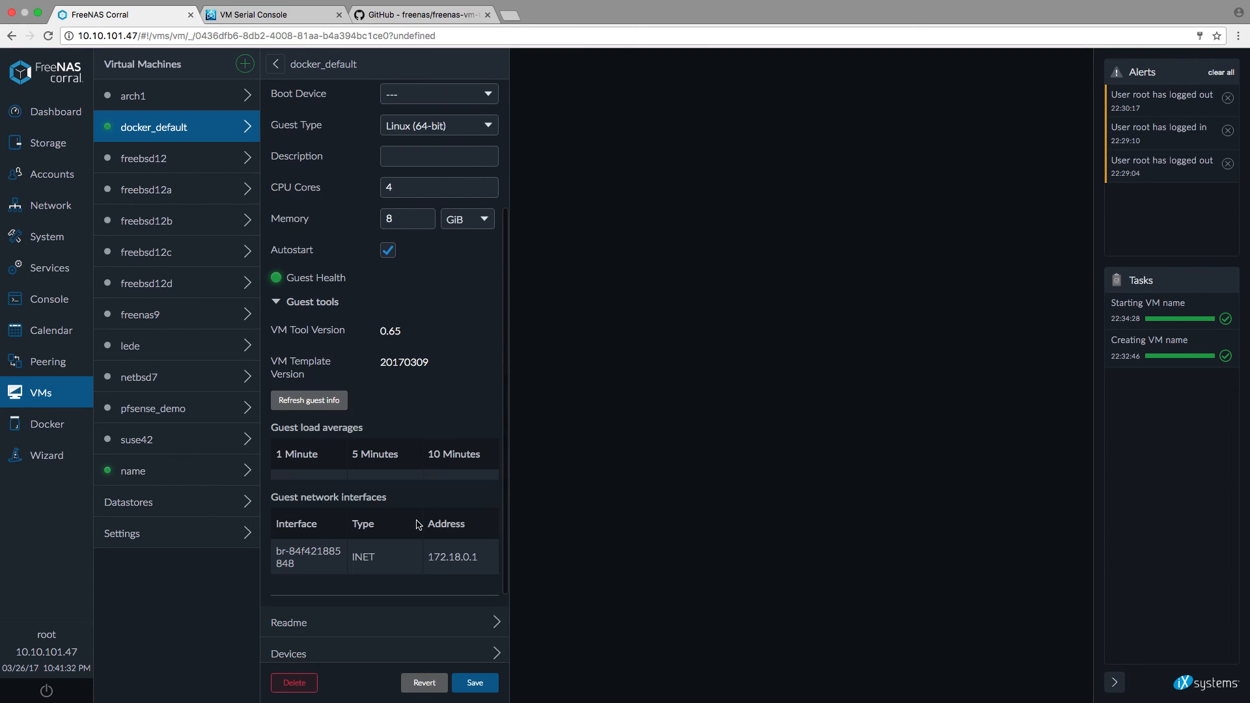
{"action": "scroll", "scroll_direction": "down", "scroll_amount": 3}
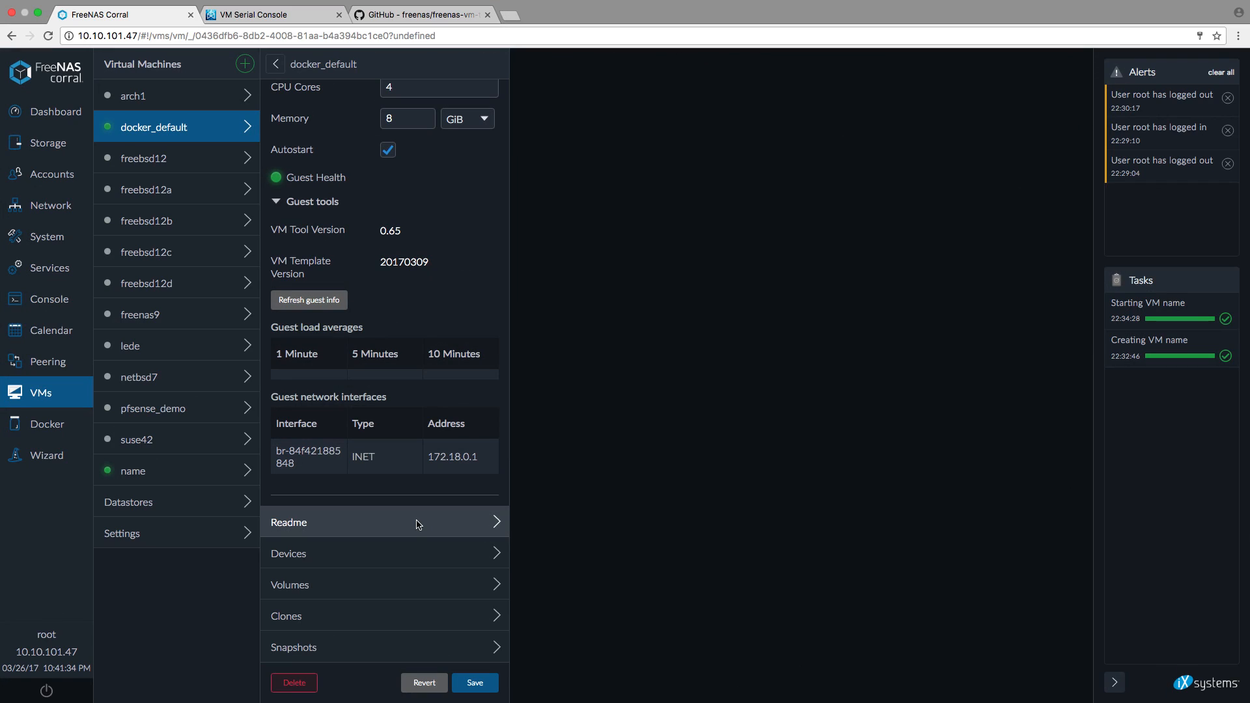